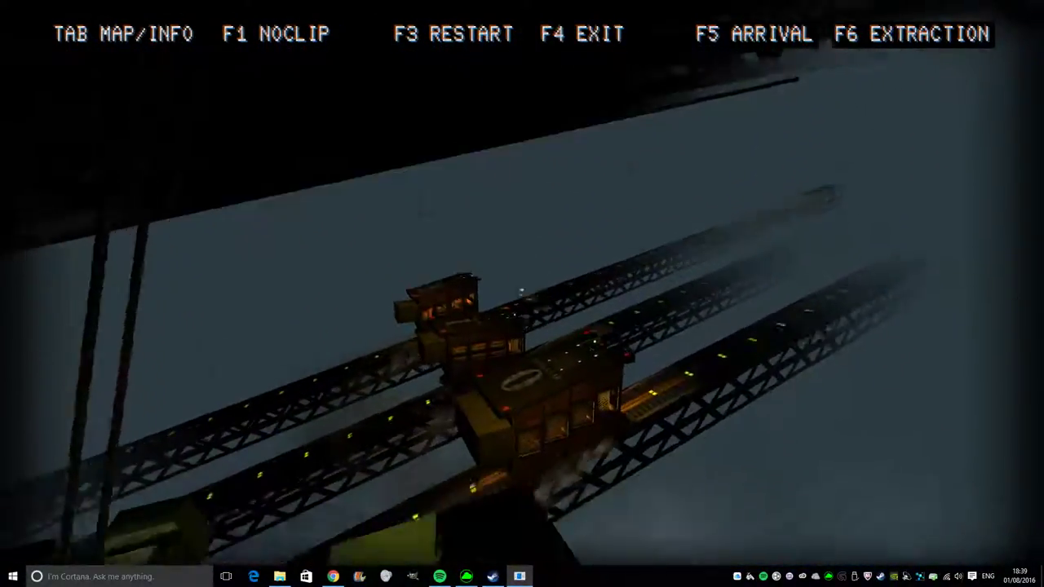
# - View the level intro and the manual page on weevil deployment at the train-deck arrival point
pyautogui.press('F6')
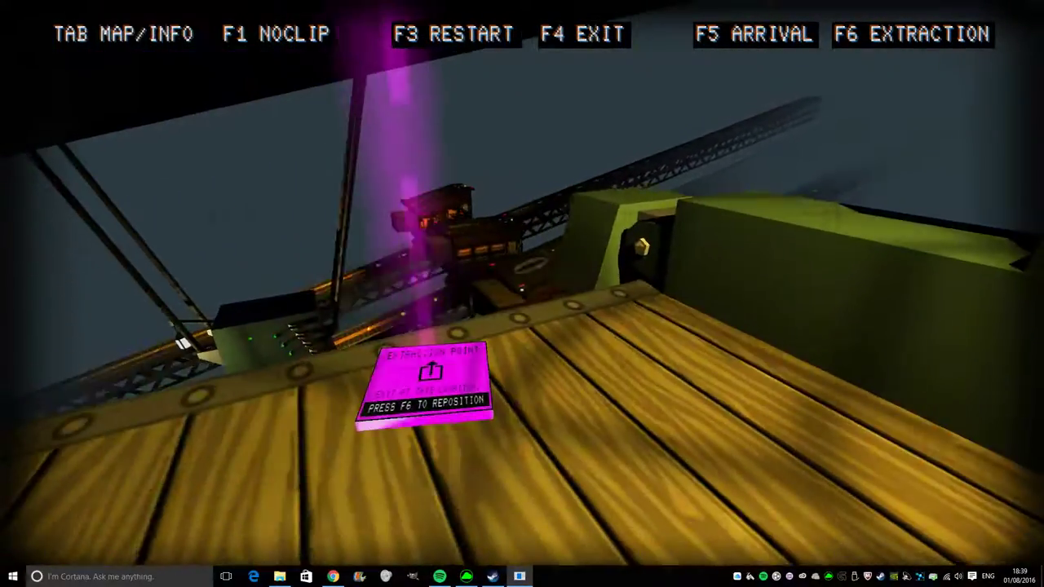
pyautogui.press('tab')
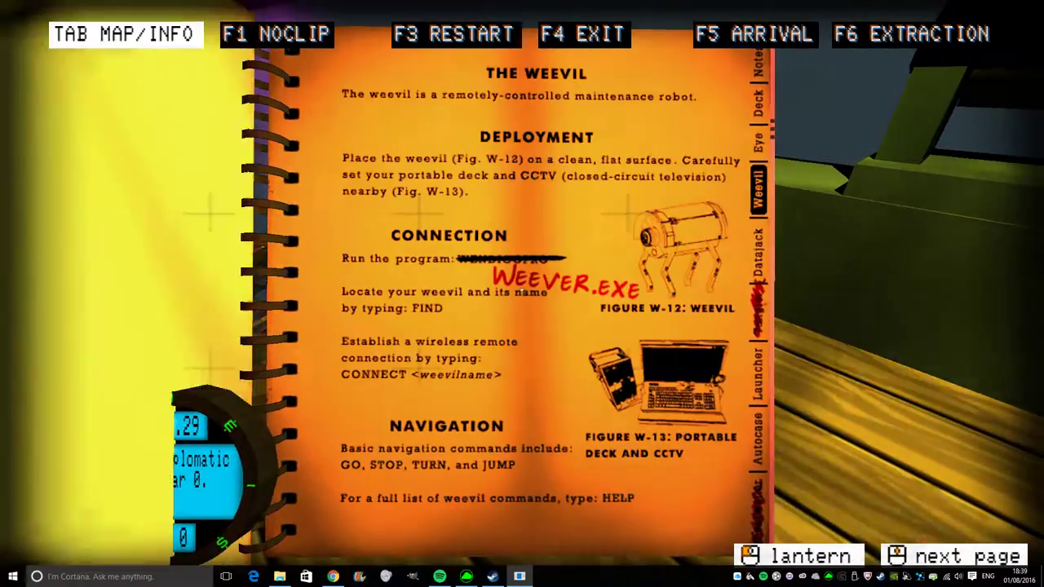
# - Read the Weevil manual page before trying commands at the deck terminal
pyautogui.press('tab')
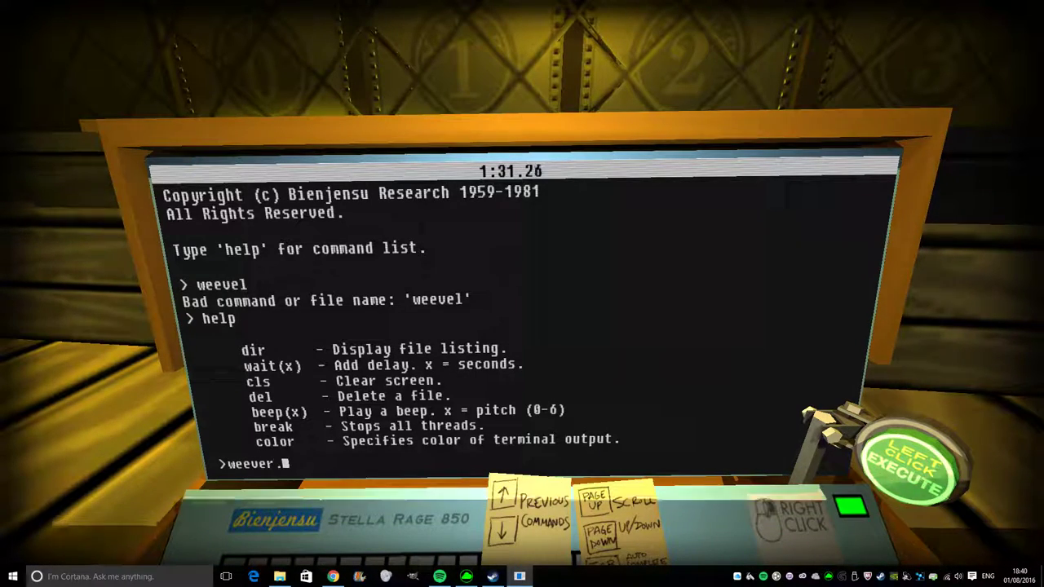
# - Run weever.exe and list its weevil commands with help
pyautogui.write('exe')
pyautogui.press('enter')
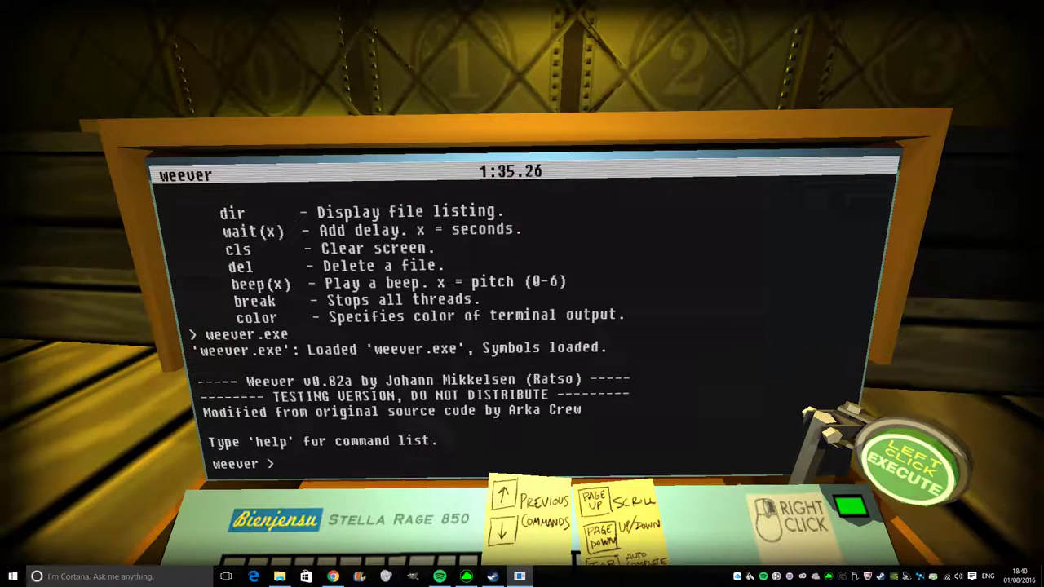
pyautogui.write('help')
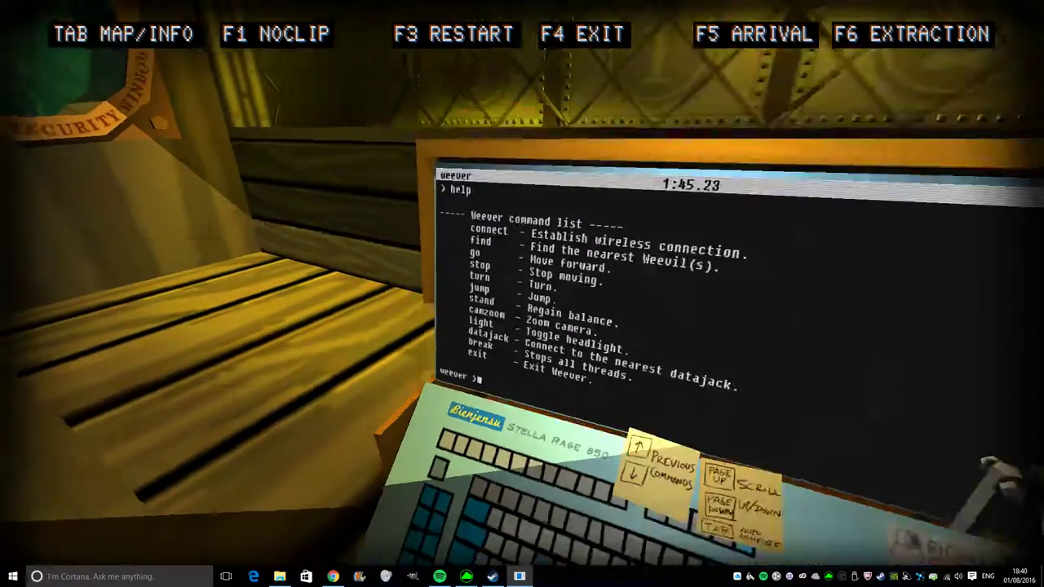
pyautogui.press('tab')
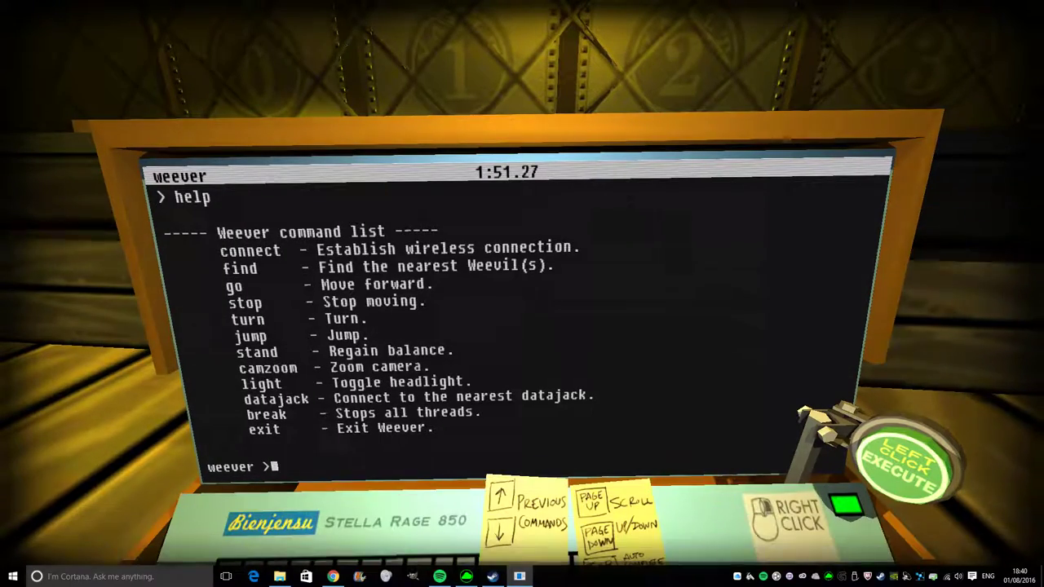
# - Find the nearest weevil (nell, 1.7 m) and send it forward with go 3 and go 5
pyautogui.write('find')
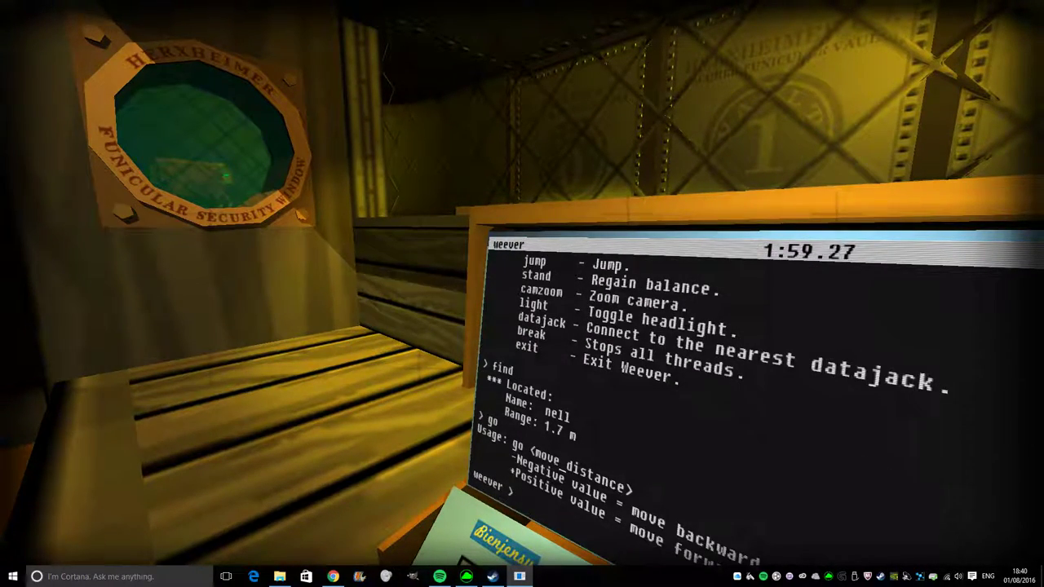
pyautogui.write('go 3')
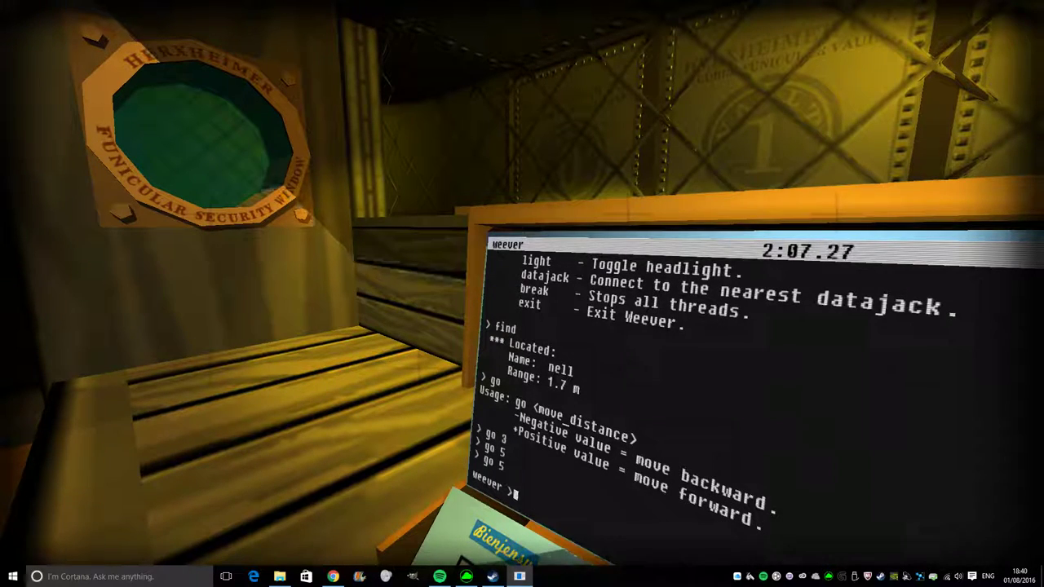
pyautogui.write('go 5')
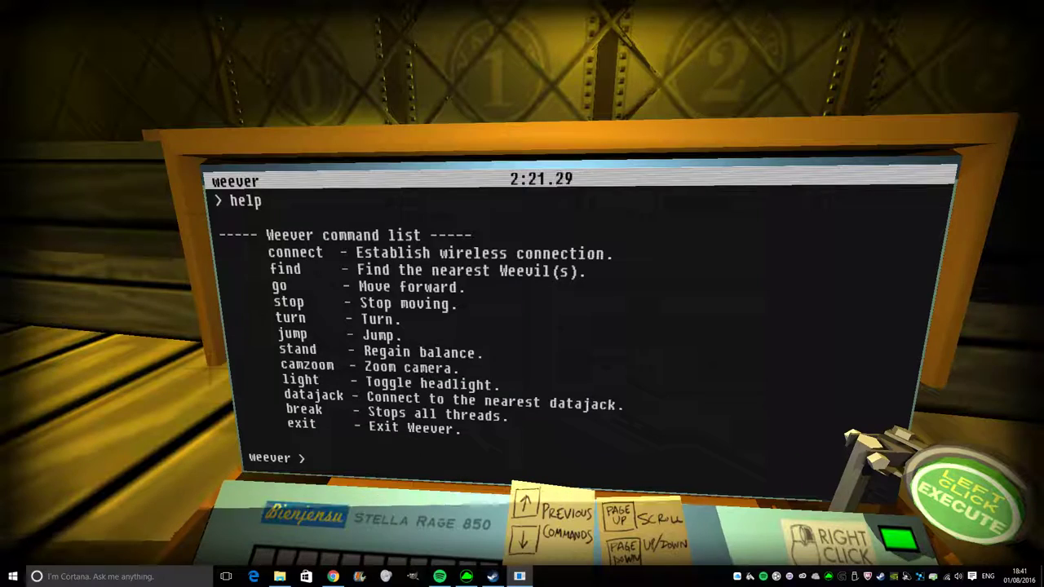
# - Try 'turn right 90', which is rejected, then turn the weevil with 'turn 90'
pyautogui.write('turn')
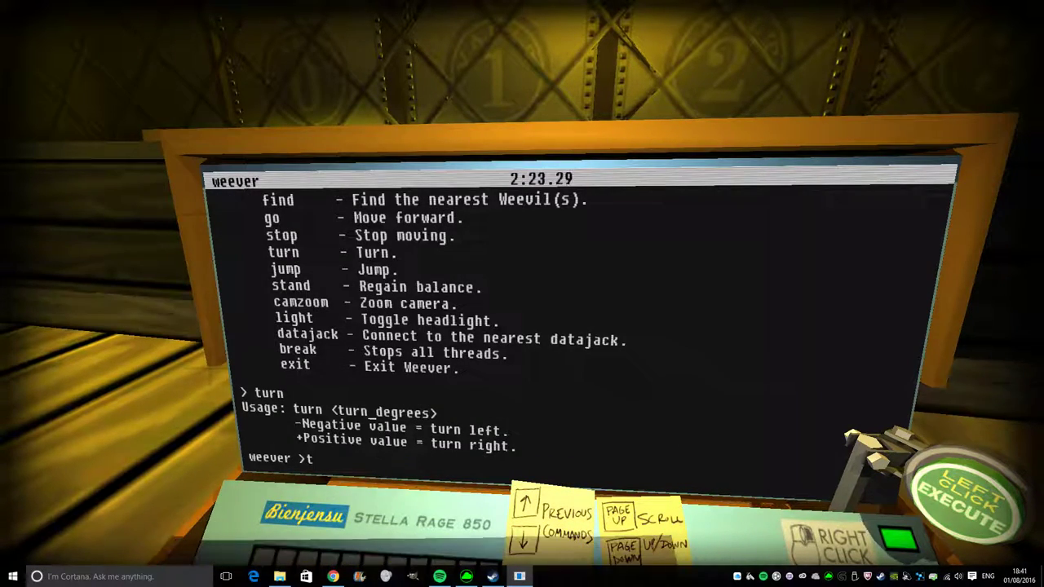
pyautogui.write('urn right')
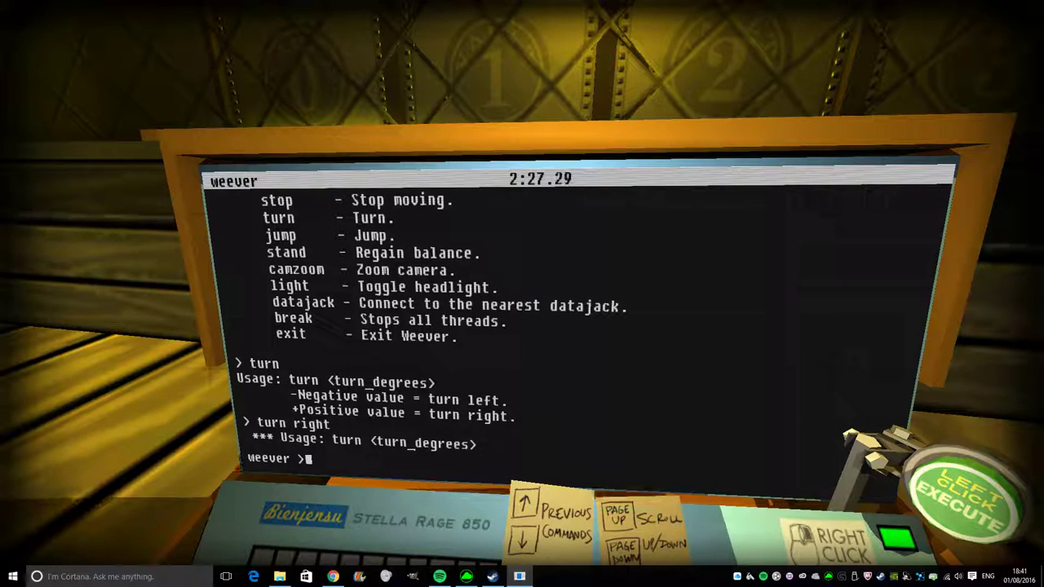
pyautogui.write('turn right 9')
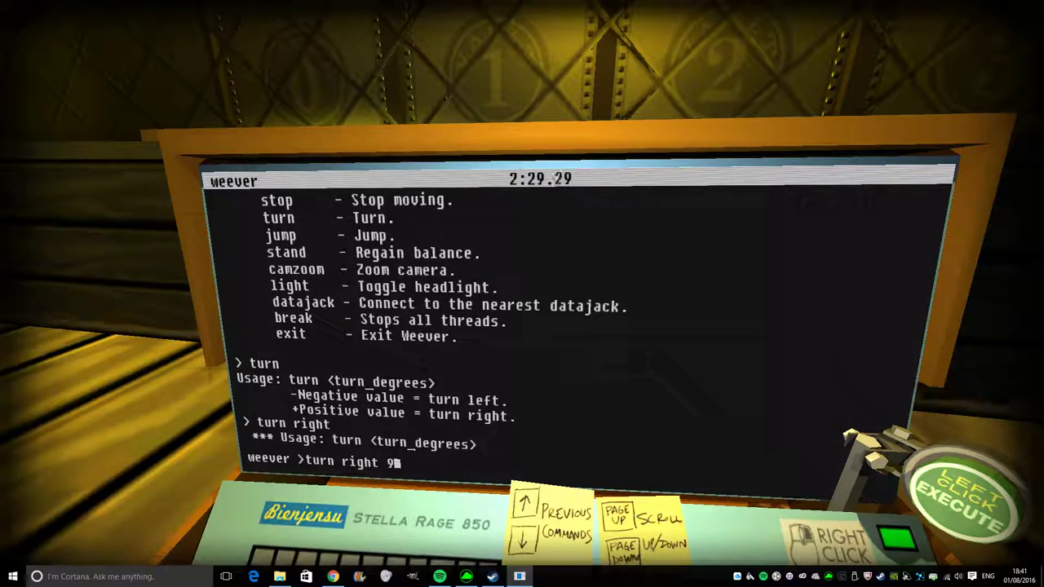
pyautogui.press('enter')
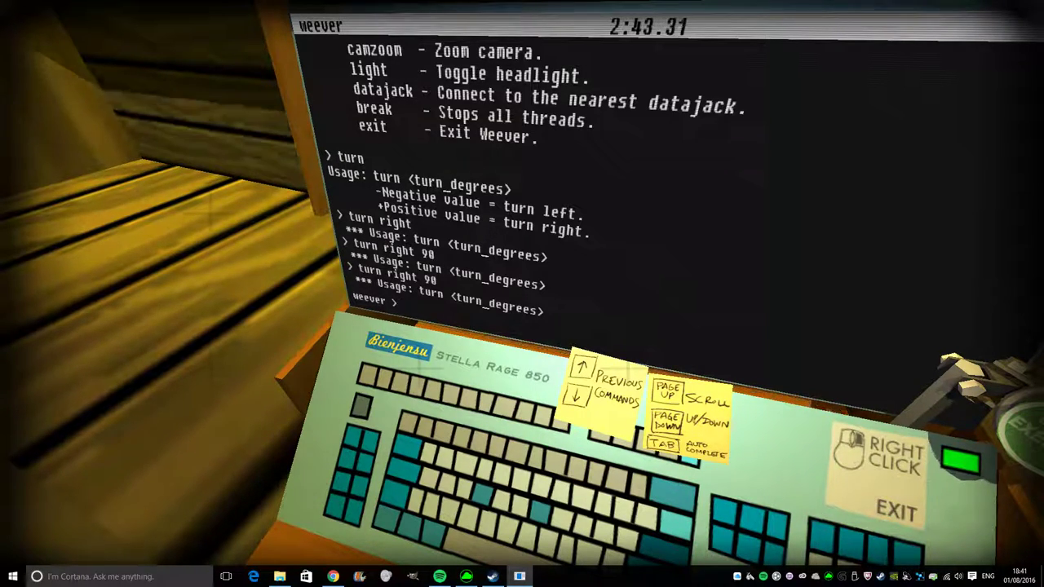
pyautogui.write('turn 90')
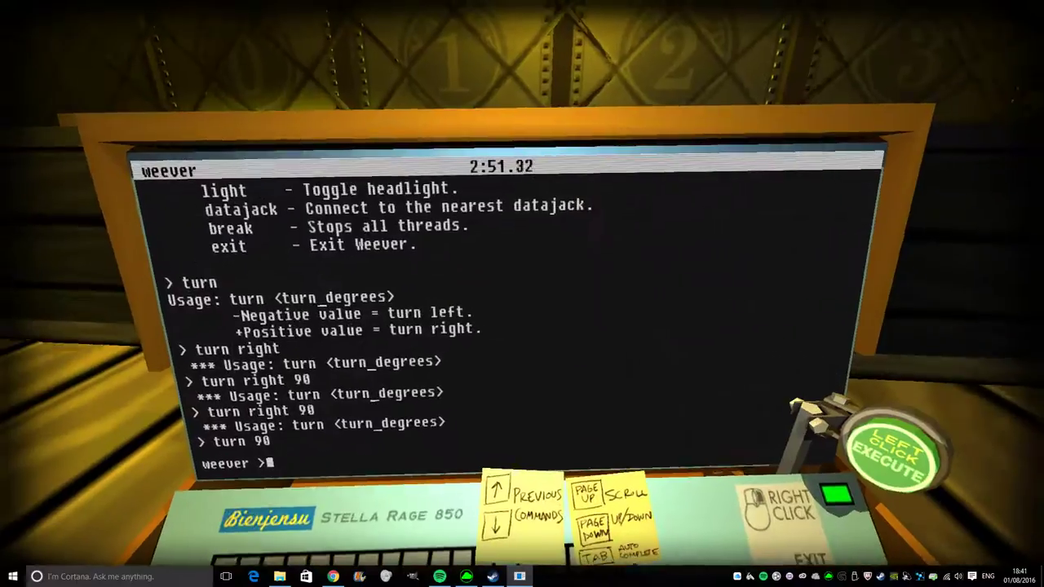
# - After a failed 'forward' and a help lookup, drive the weevil with go, stand, go until it stops
pyautogui.write('forward')
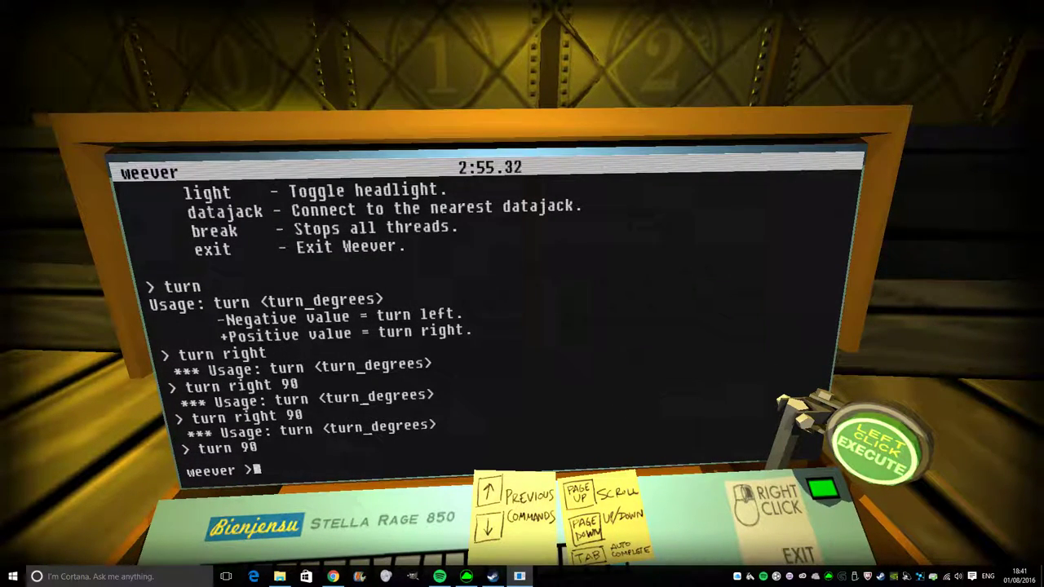
pyautogui.write('help')
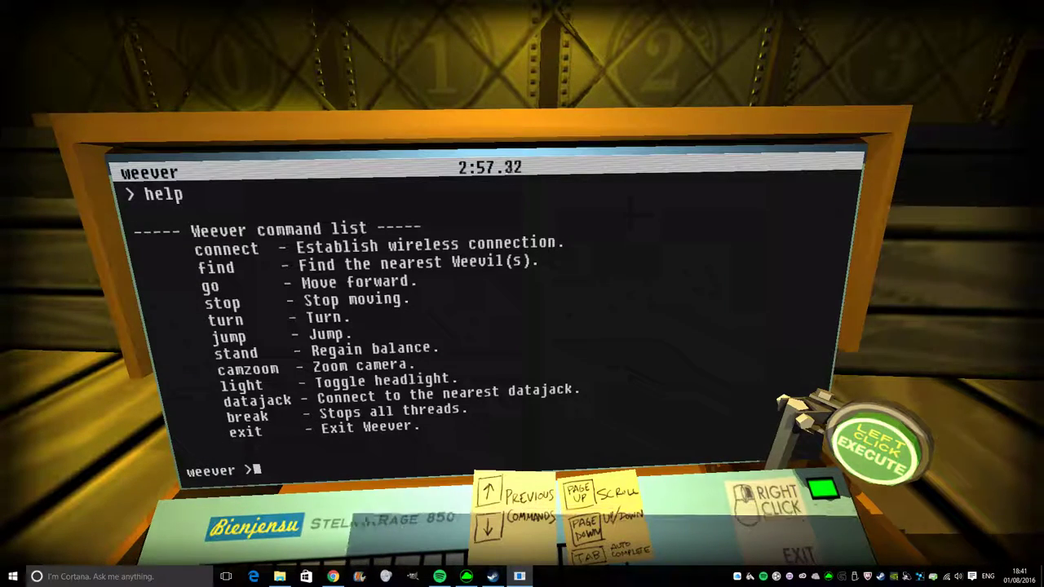
pyautogui.write('go')
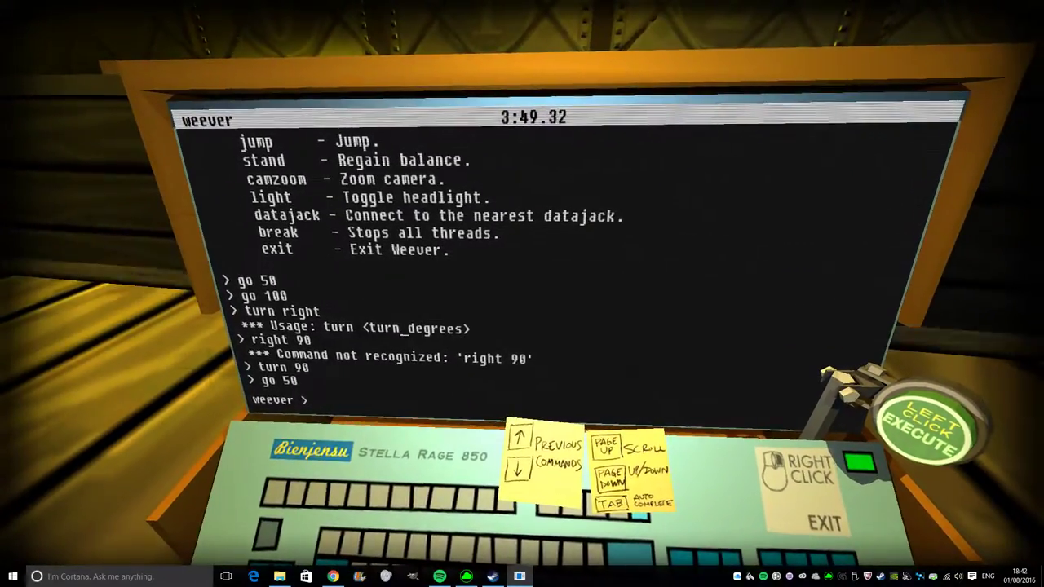
pyautogui.write('st')
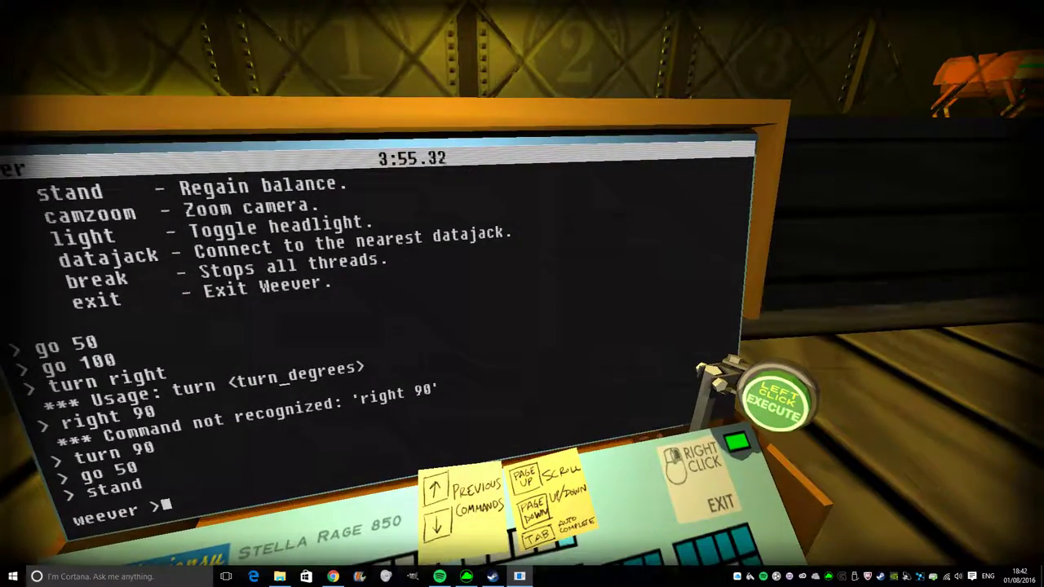
pyautogui.write('go')
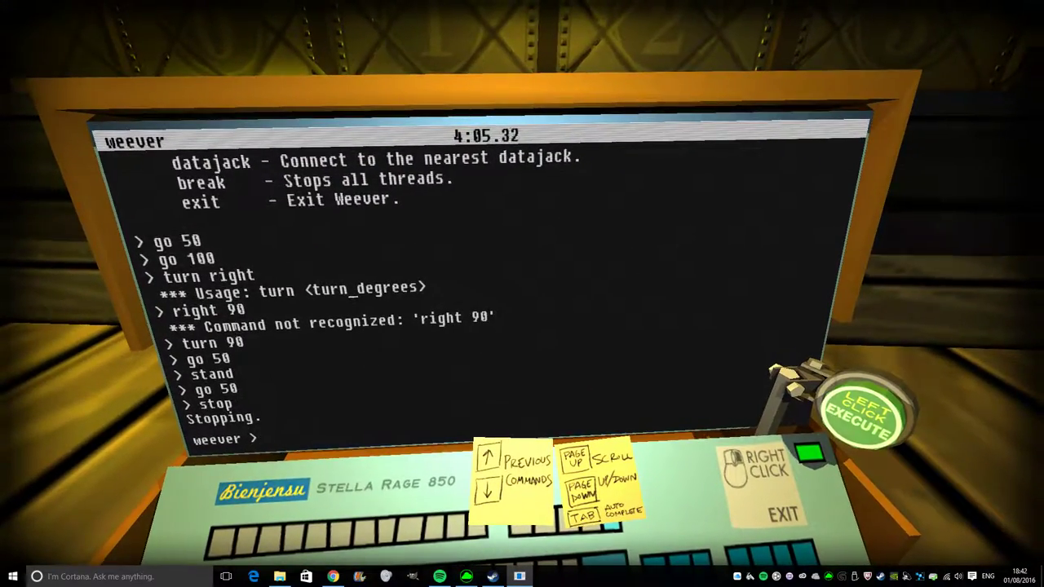
# - Search for the nearest datajack and list its values, option 0 being vault0.open()
pyautogui.write('help')
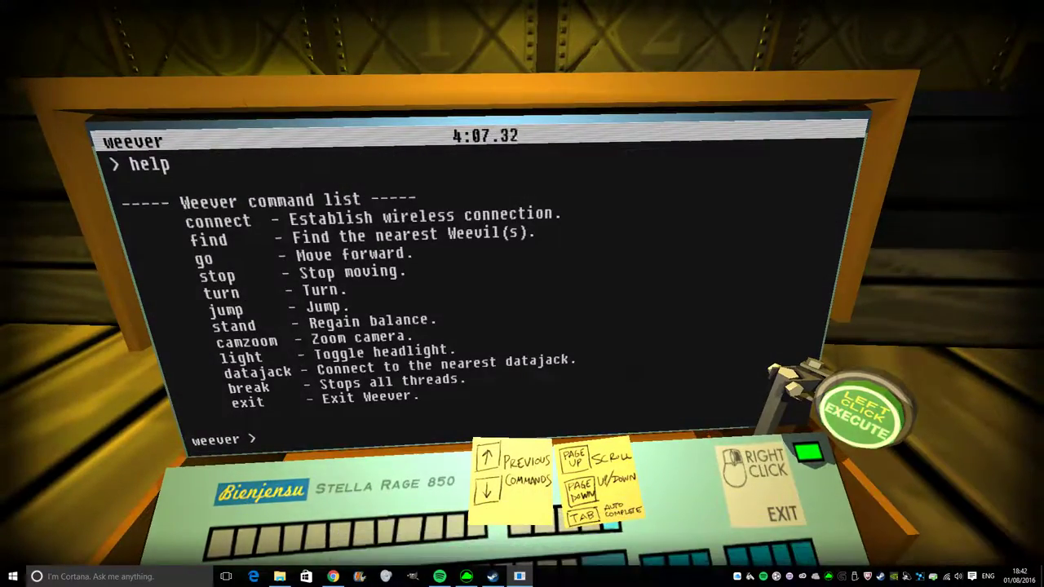
pyautogui.write('d')
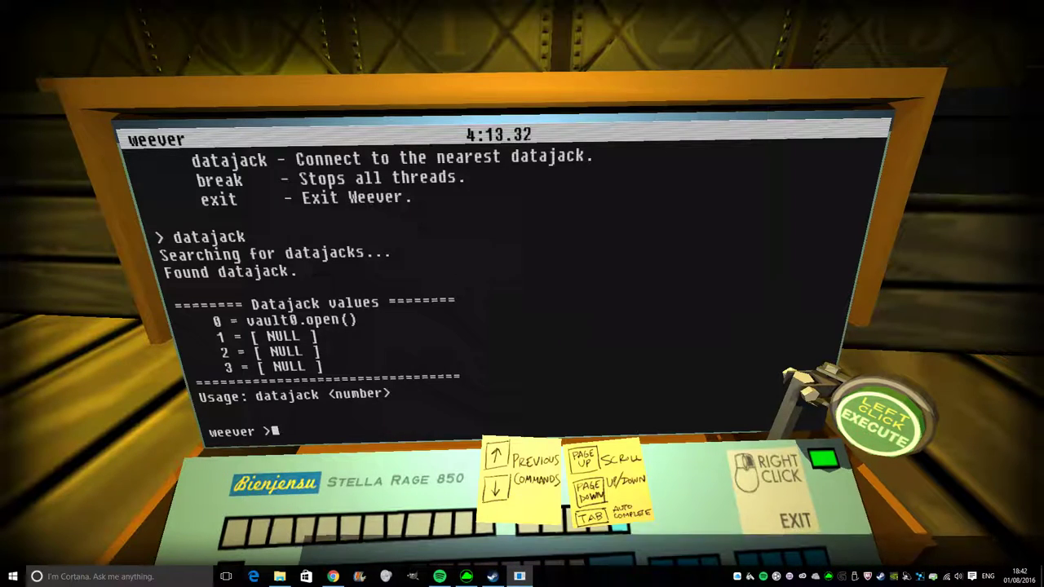
pyautogui.write('0')
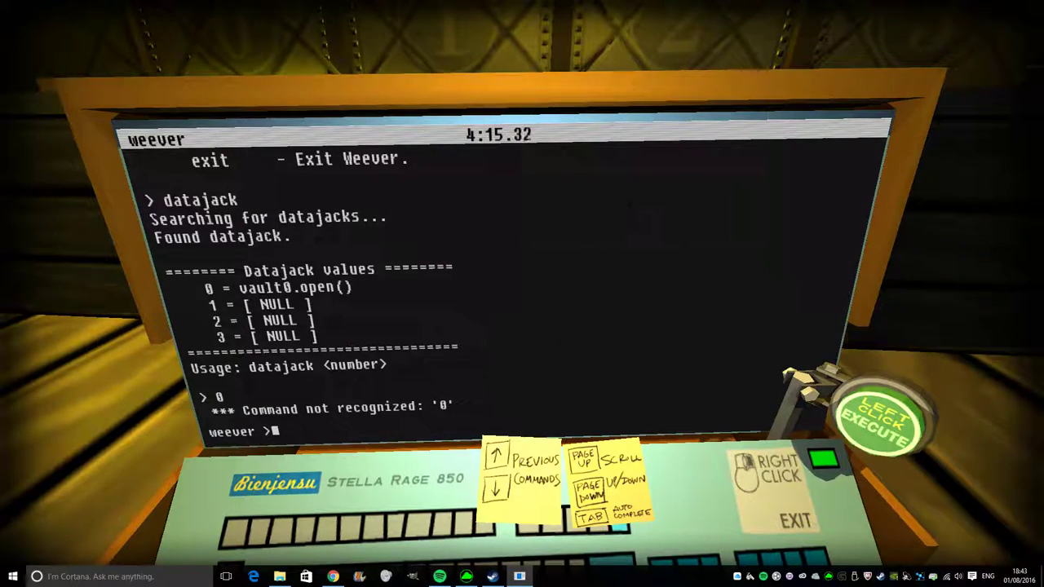
pyautogui.write('data')
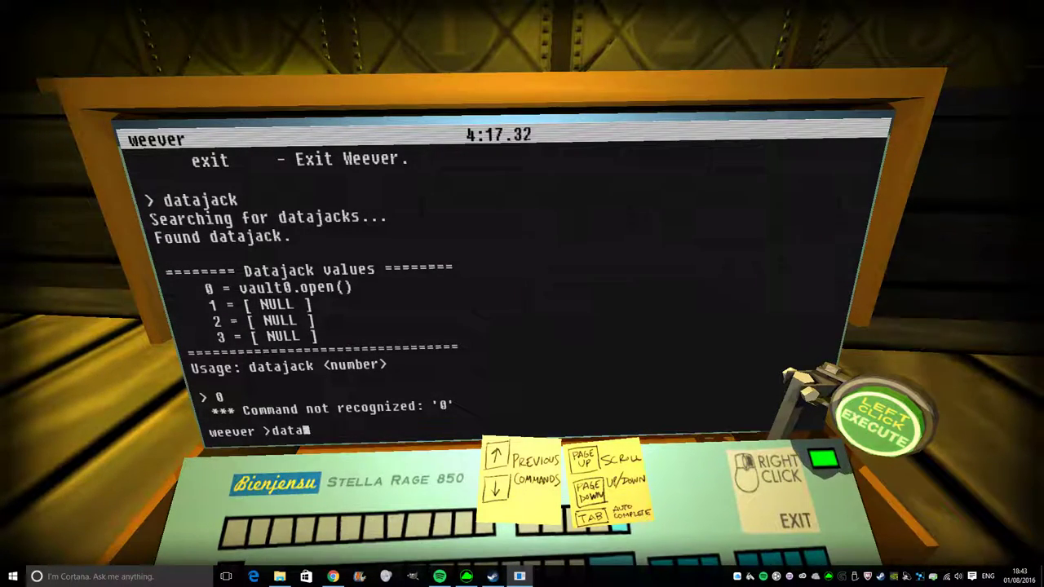
pyautogui.write('j')
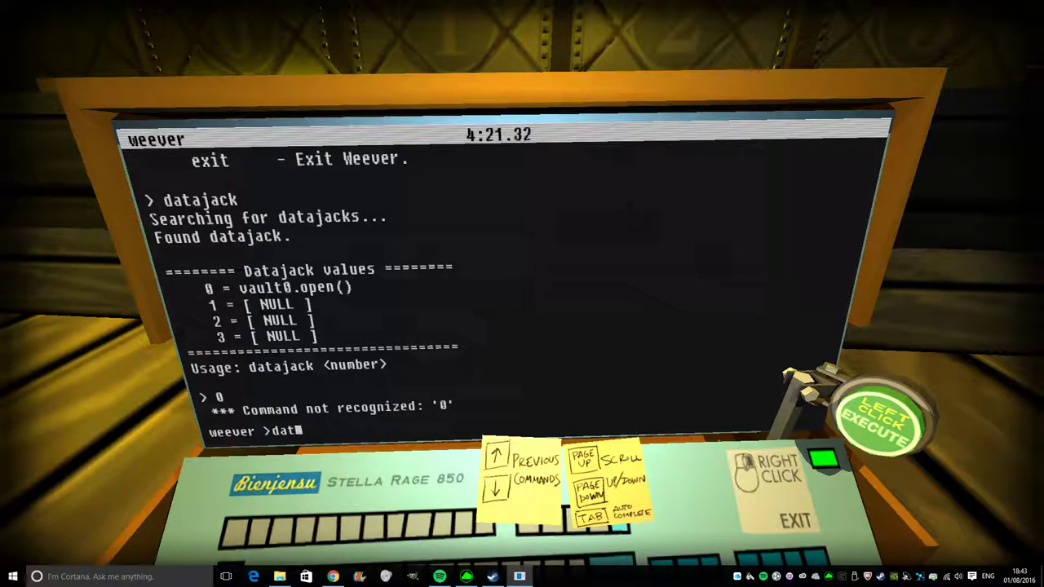
pyautogui.write('aja')
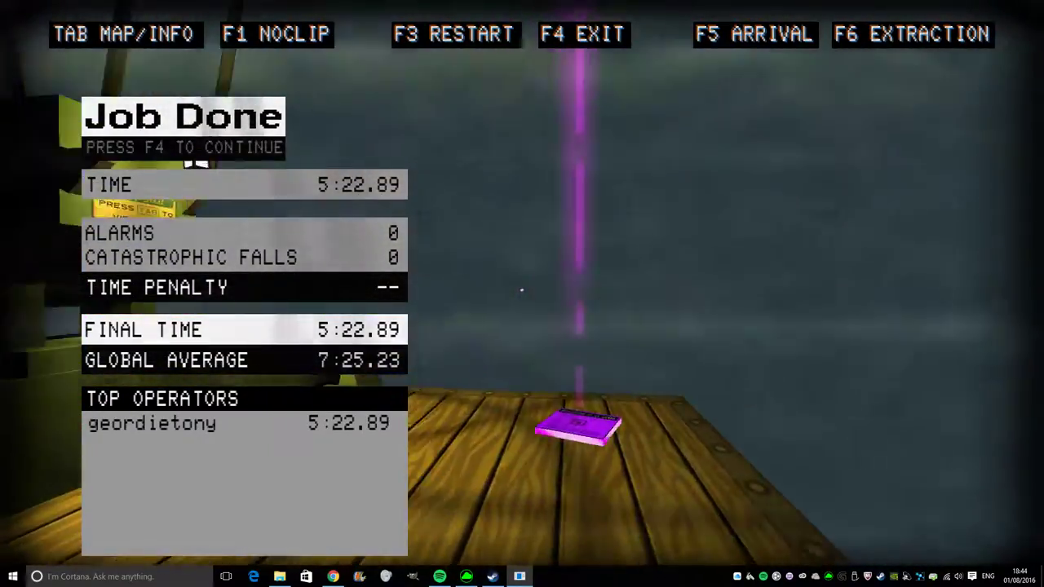
# - Continue from the Job Done screen back to the office showing 'In the Cage' paid $900
pyautogui.press('f4')
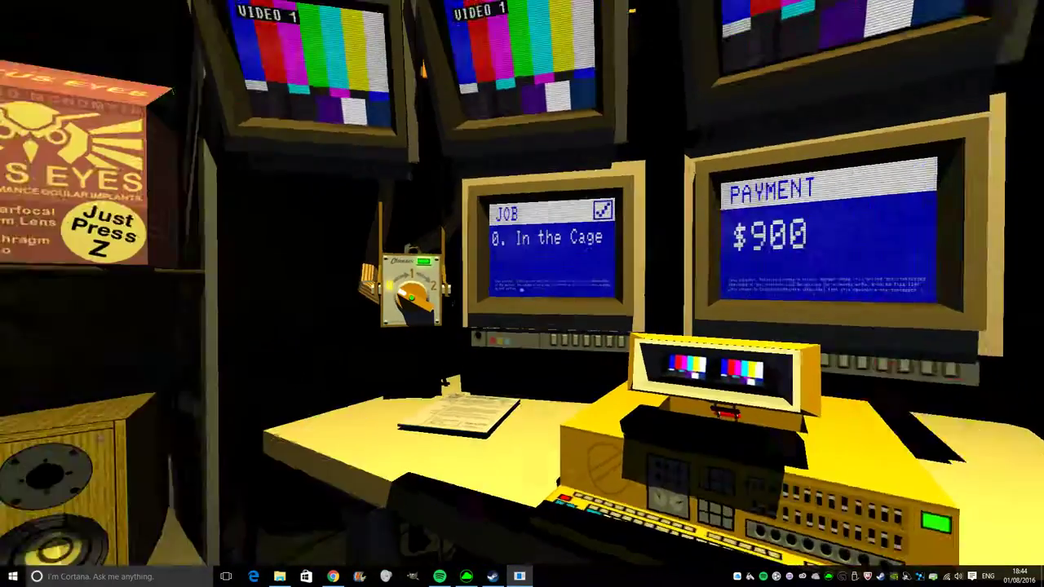
pyautogui.moveTo(522, 294)
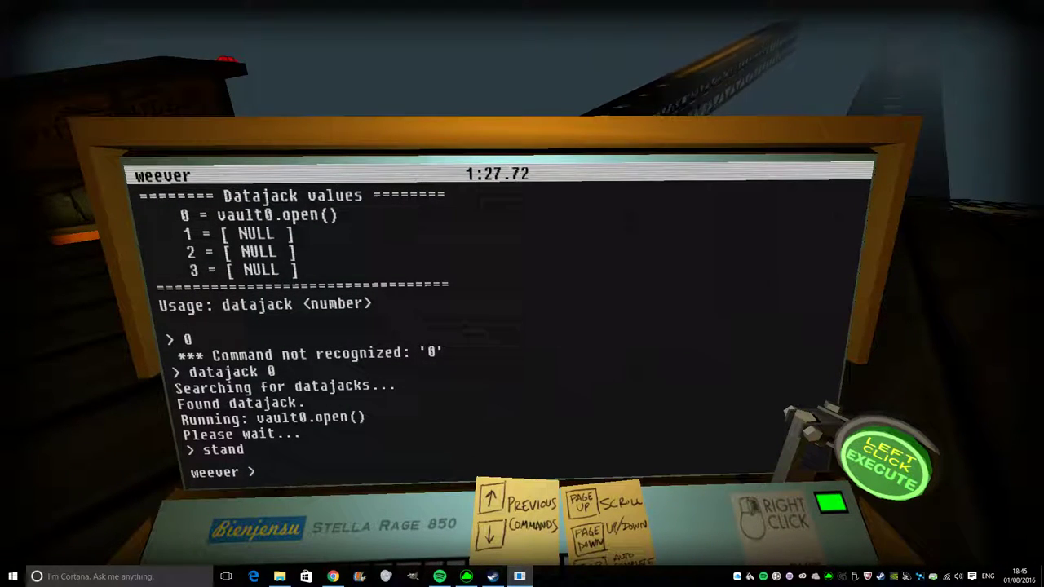
# - Issue 'forward 2' to the weevil after datajack 0 ran vault0.open()
pyautogui.write('forward 2')
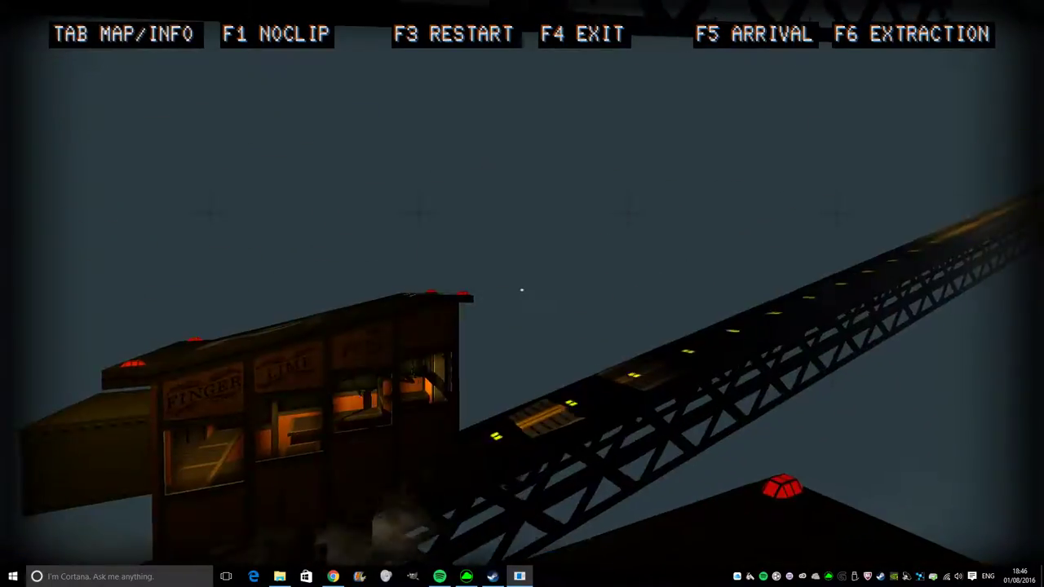
pyautogui.press('tab')
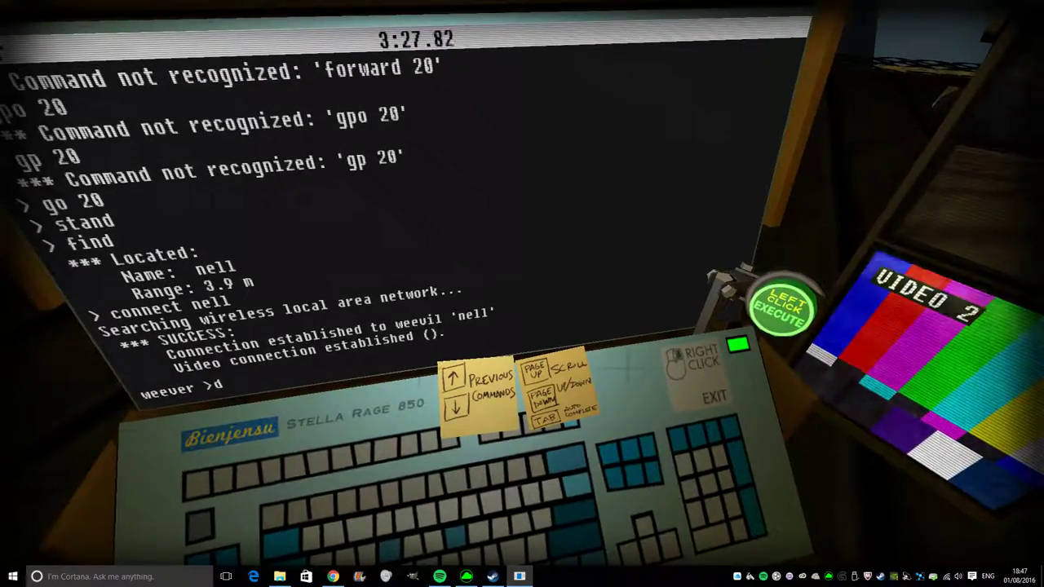
# - Run datajack (nothing found), turn and drive the weevil, then list Weever commands with help
pyautogui.write('ata')
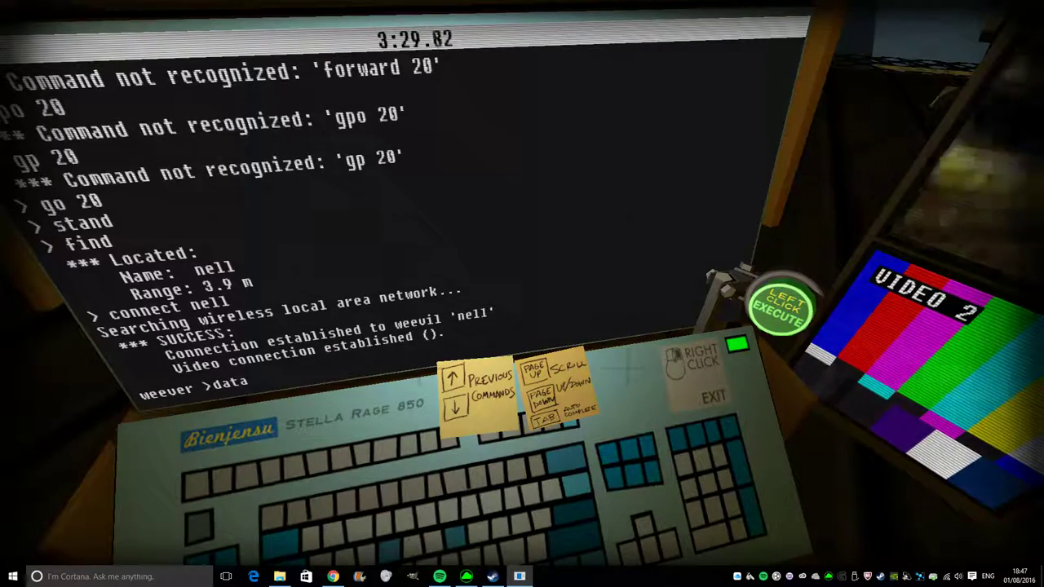
pyautogui.write('jack')
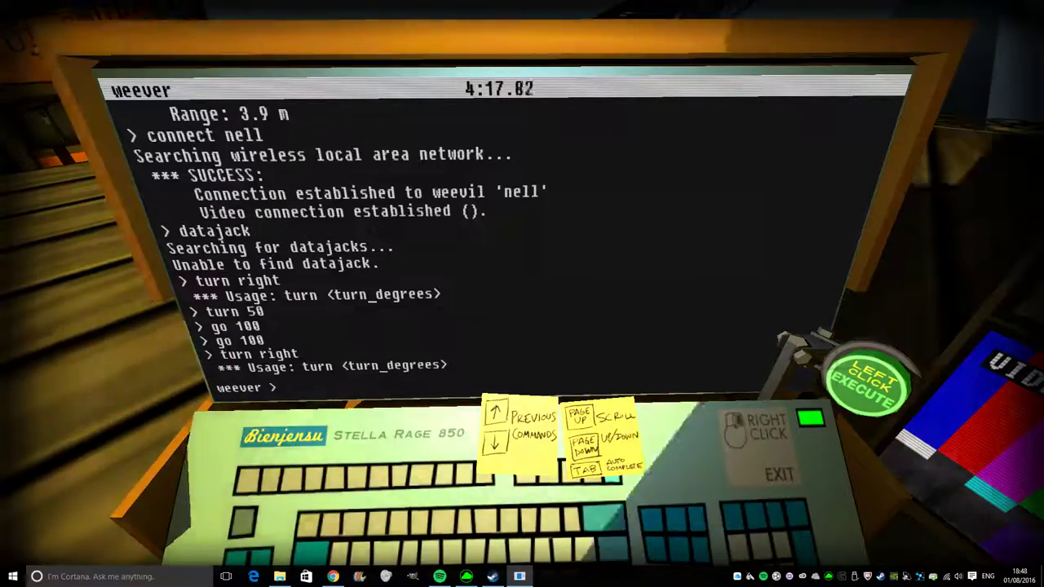
pyautogui.write('tirn')
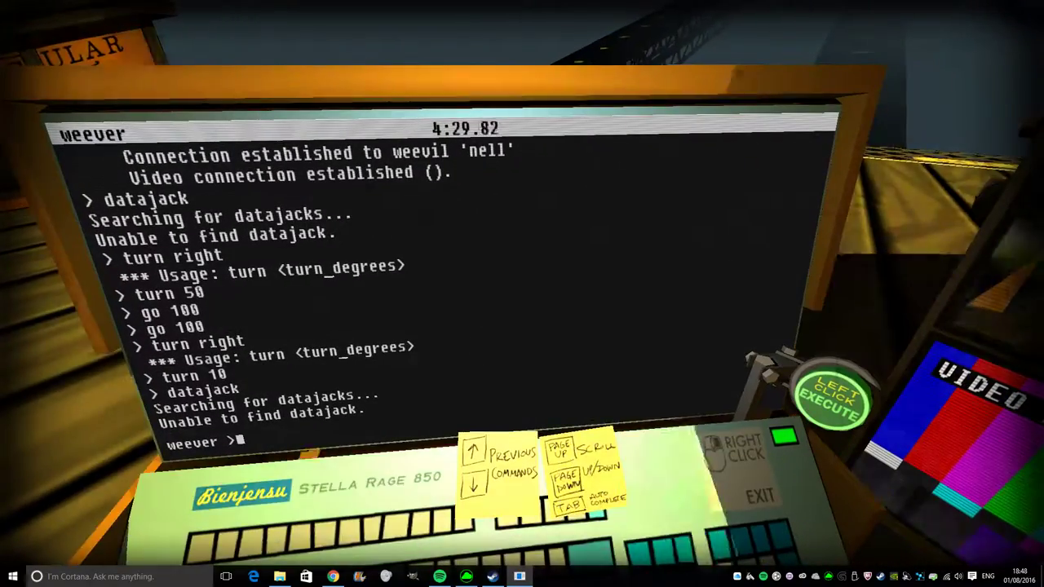
pyautogui.write('h')
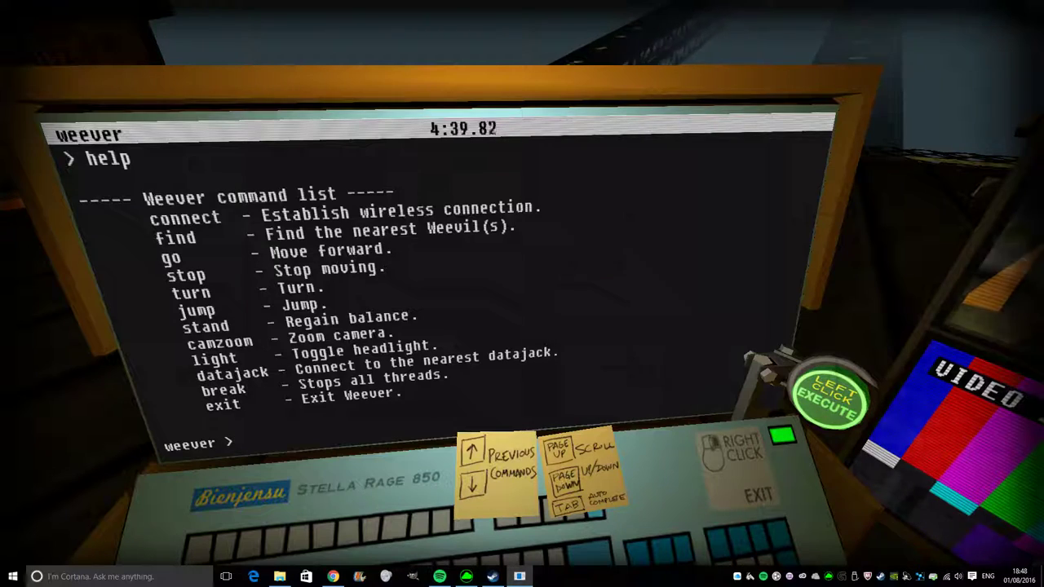
# - Turn the weevil toward the datajack listing vault1.open() and gate1.open()
pyautogui.write('turn')
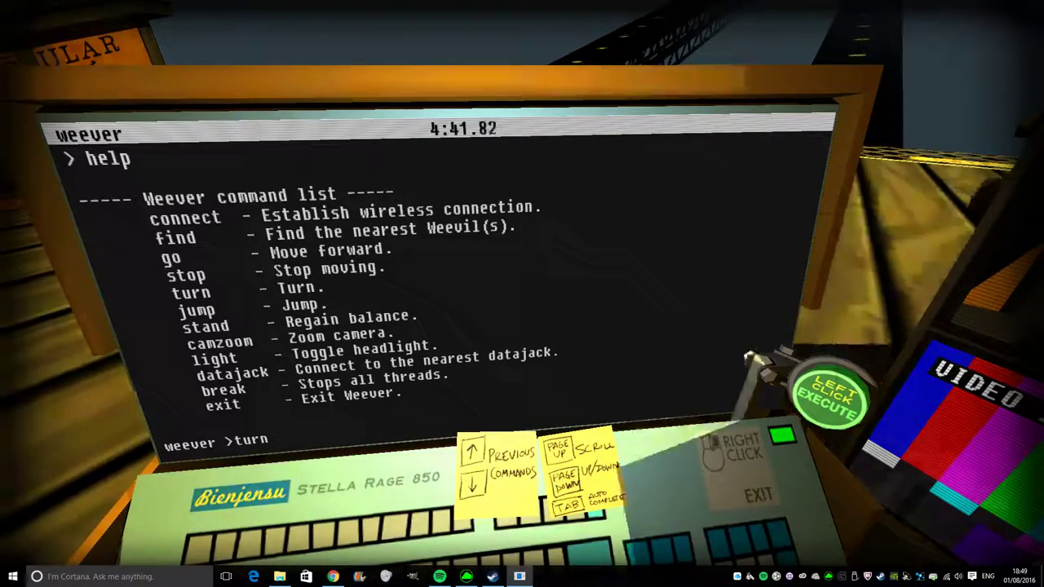
pyautogui.write('18')
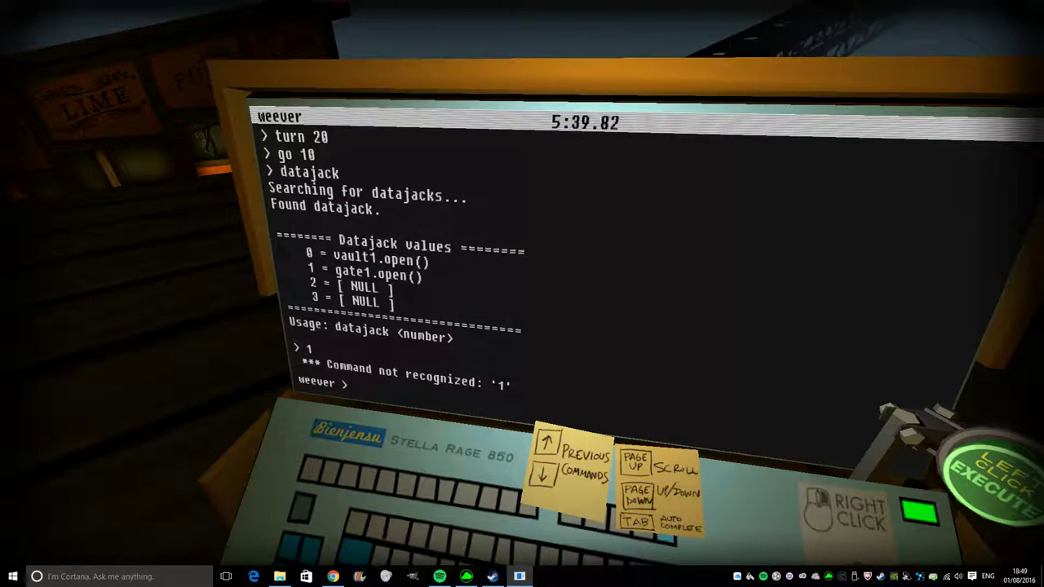
# - Issue the final datajack command that opens the vault and gate to finish the heist at 6:20.07
pyautogui.write('daq')
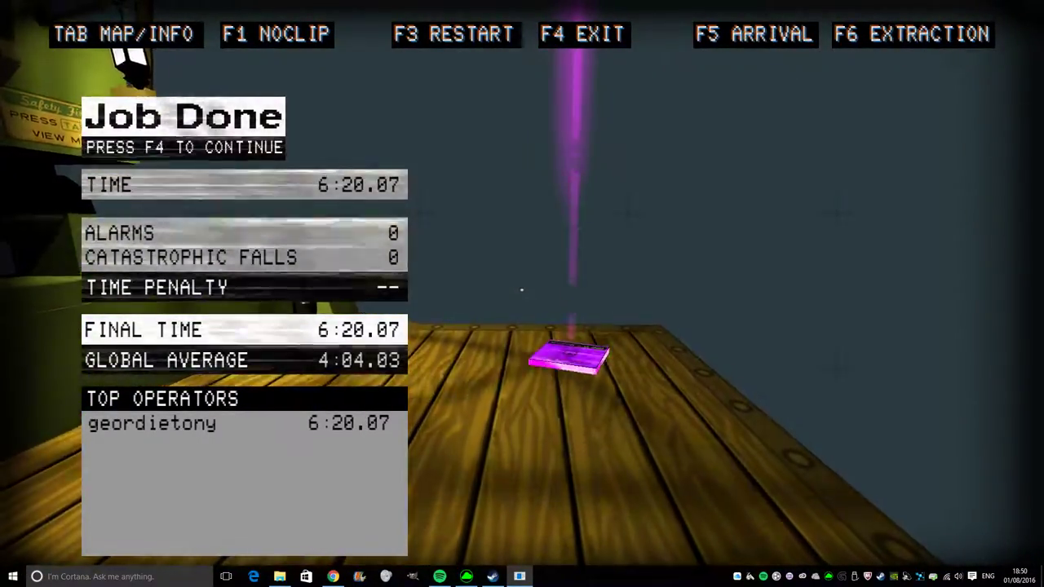
# - Continue past the Job Done results with F4 to start the next job
pyautogui.press('f4')
pyautogui.write('d')
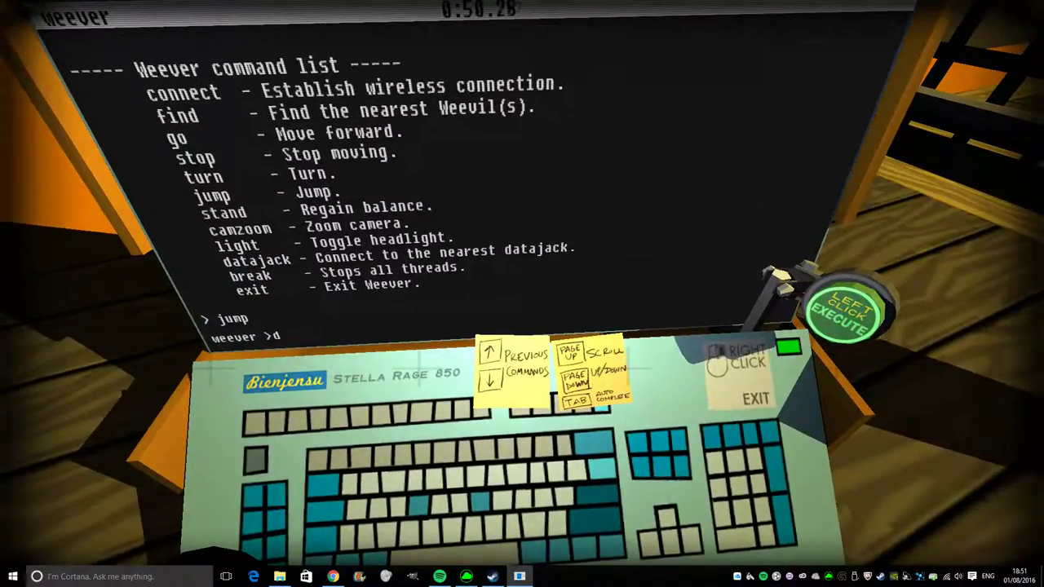
# - Run another datajack search and turn the weevil with 'turn 9' after it finds nothing
pyautogui.write('atajack')
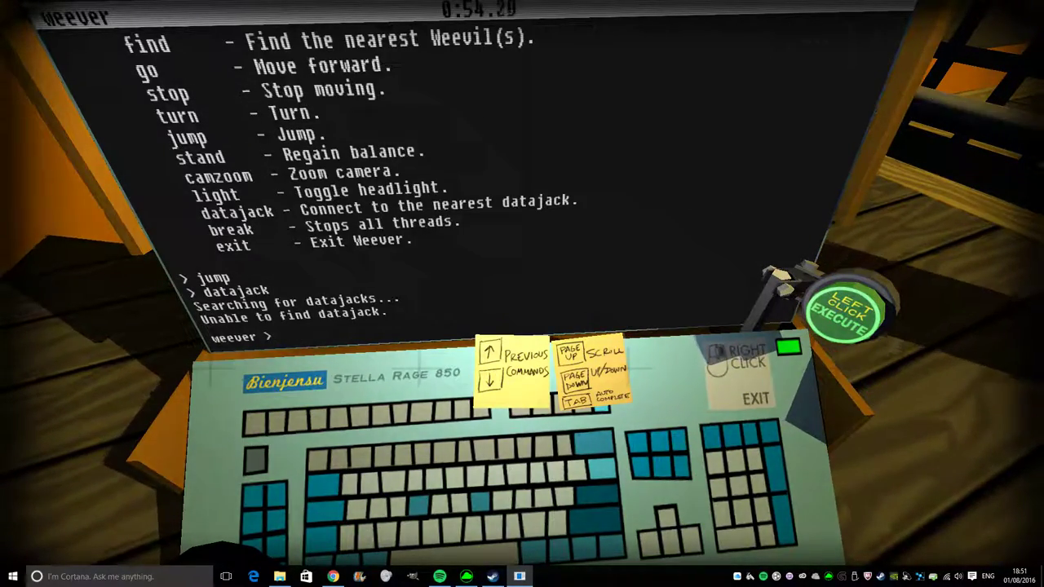
pyautogui.write('turn 9')
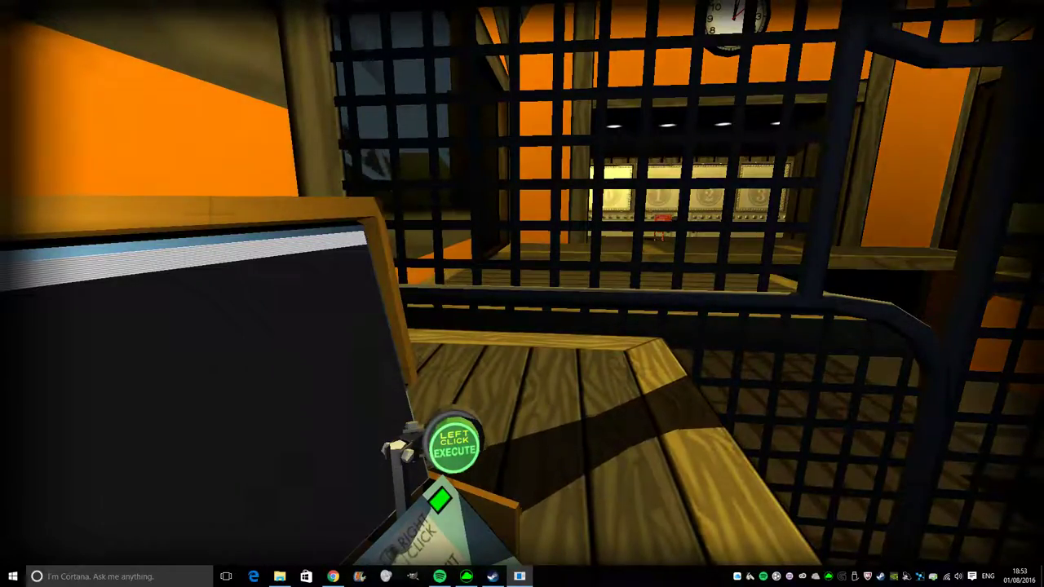
# - Return to the weevil terminal and run datajack, finding vault2.open(), gate2.open() and gate20.open()
pyautogui.click(455, 443)
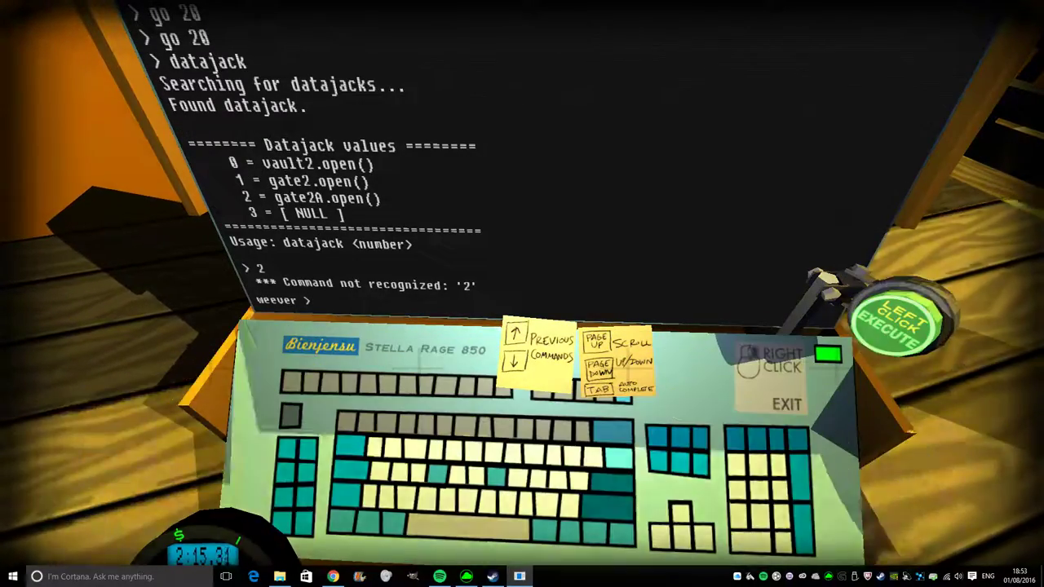
pyautogui.write('dataja')
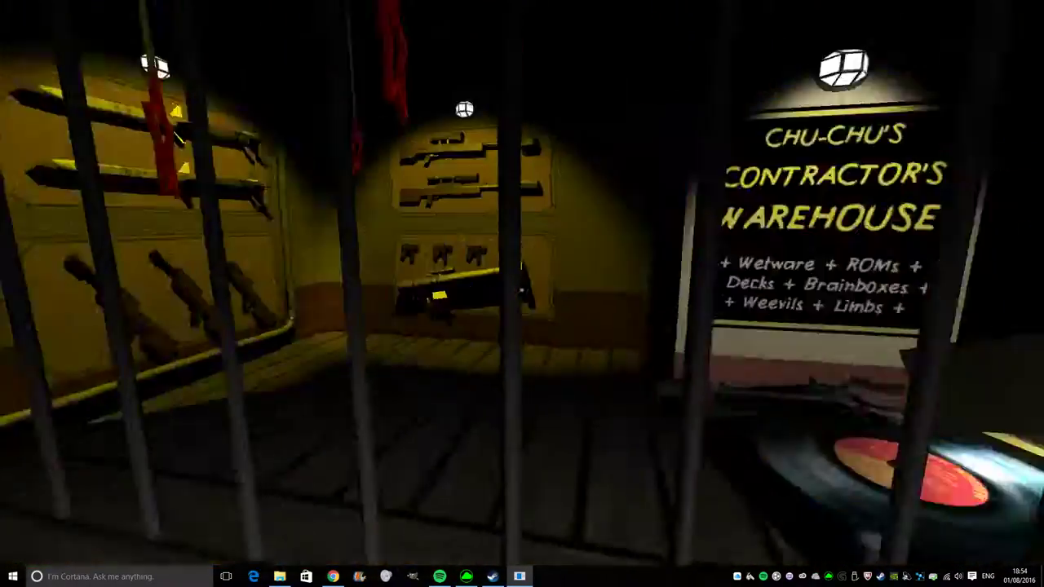
pyautogui.moveTo(522, 294)
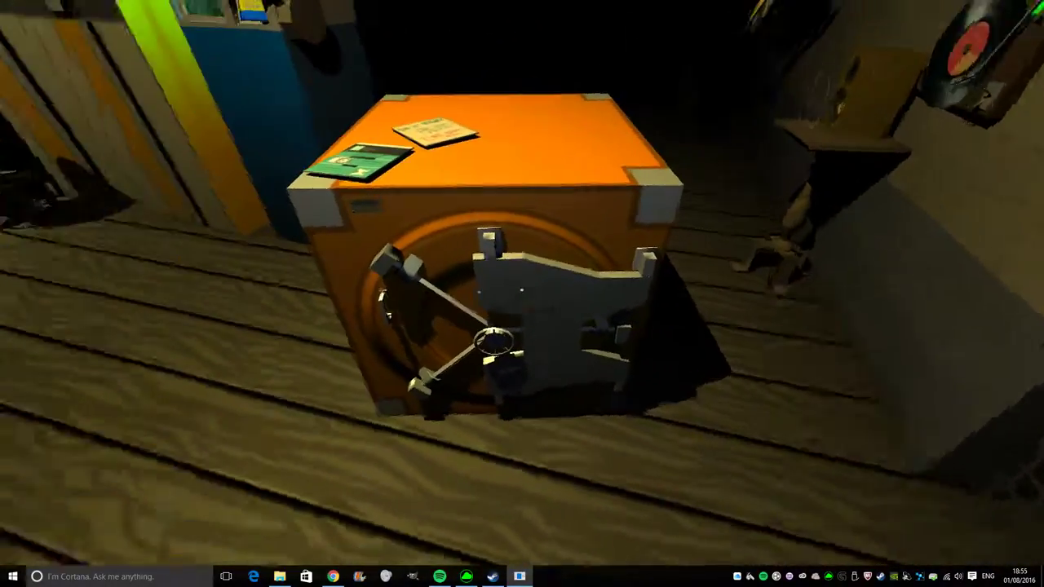
pyautogui.moveTo(522, 294)
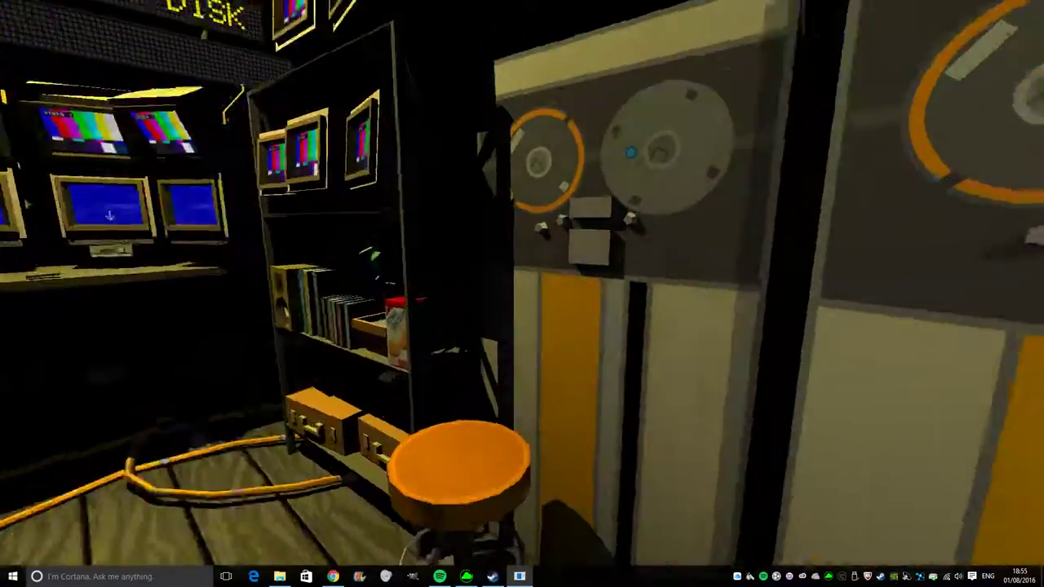